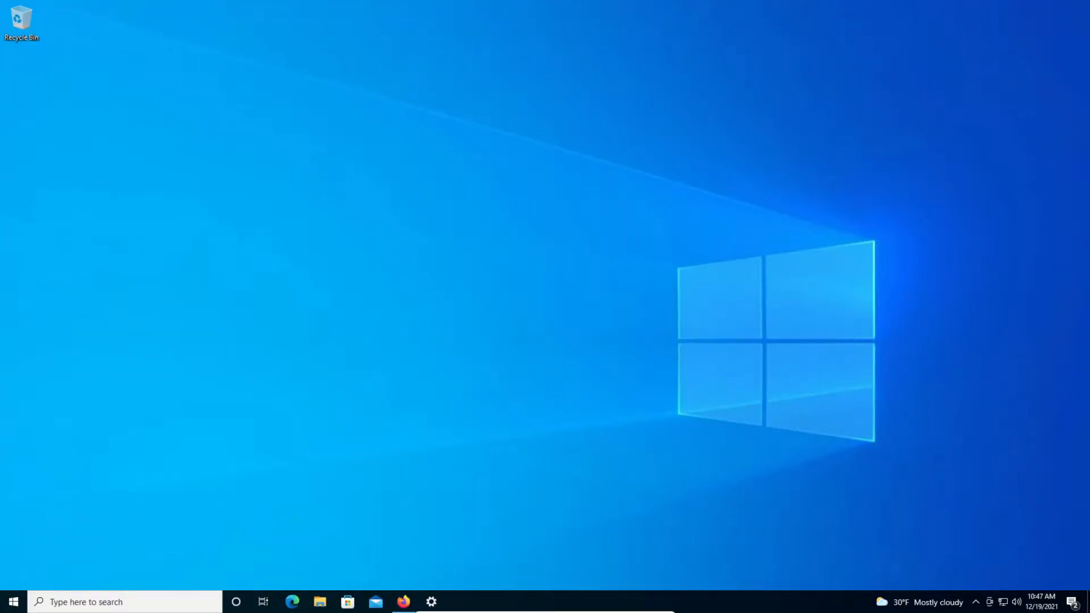
mouse_move(618, 281)
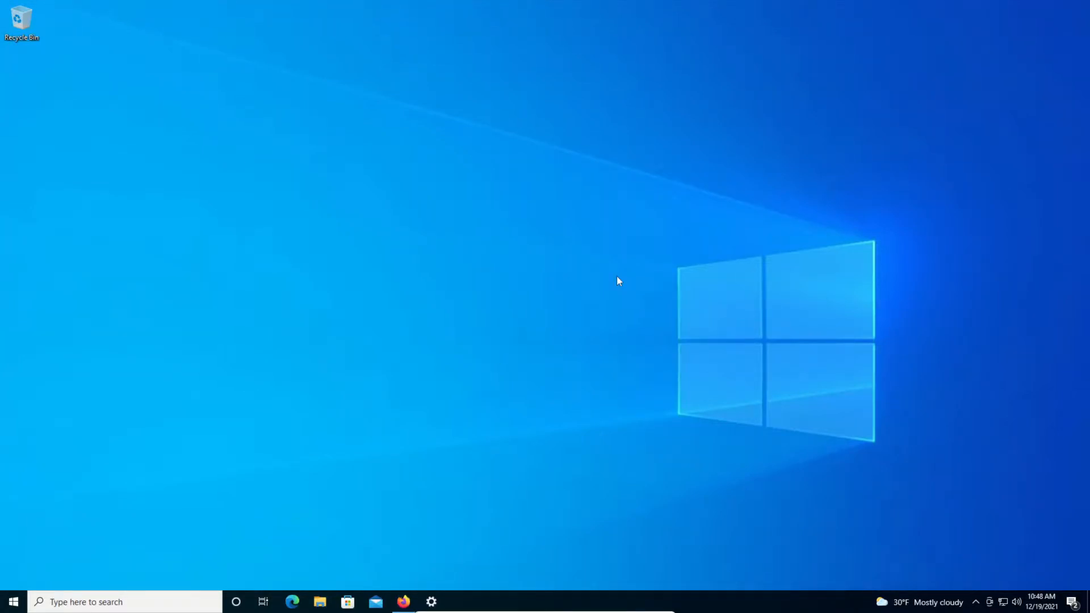
mouse_move(507, 327)
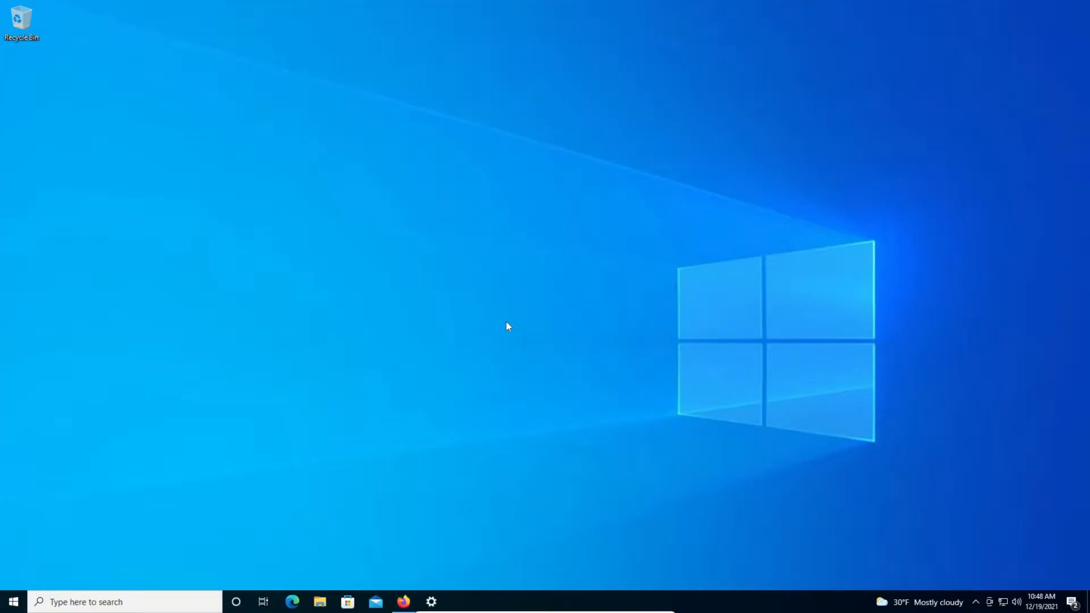
mouse_move(509, 327)
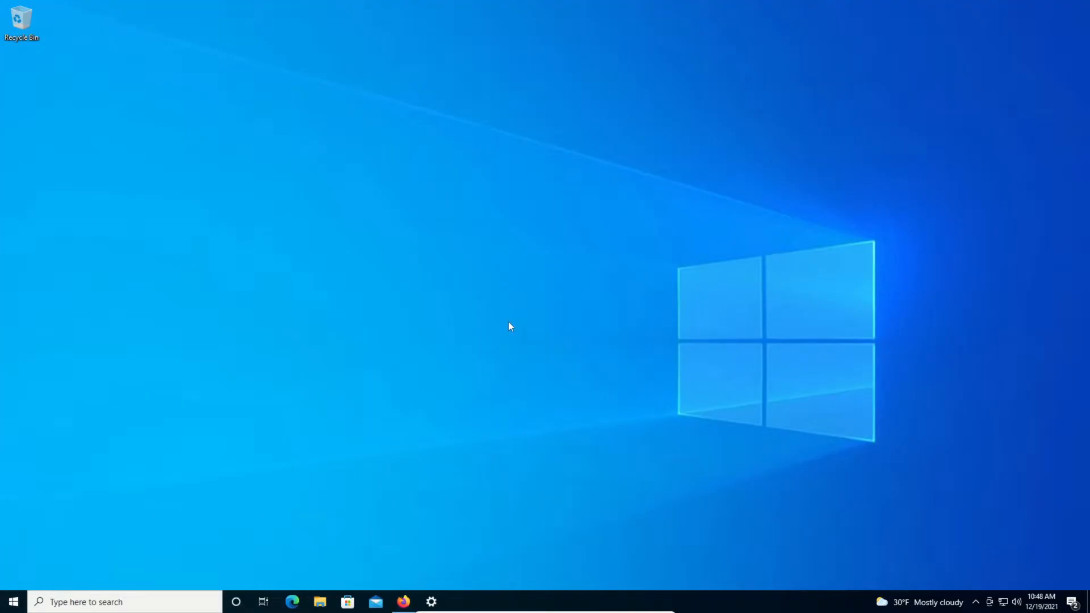
Step: Open Settings on the Windows Update page showing the Windows 11 requirements notice
left_click(430, 601)
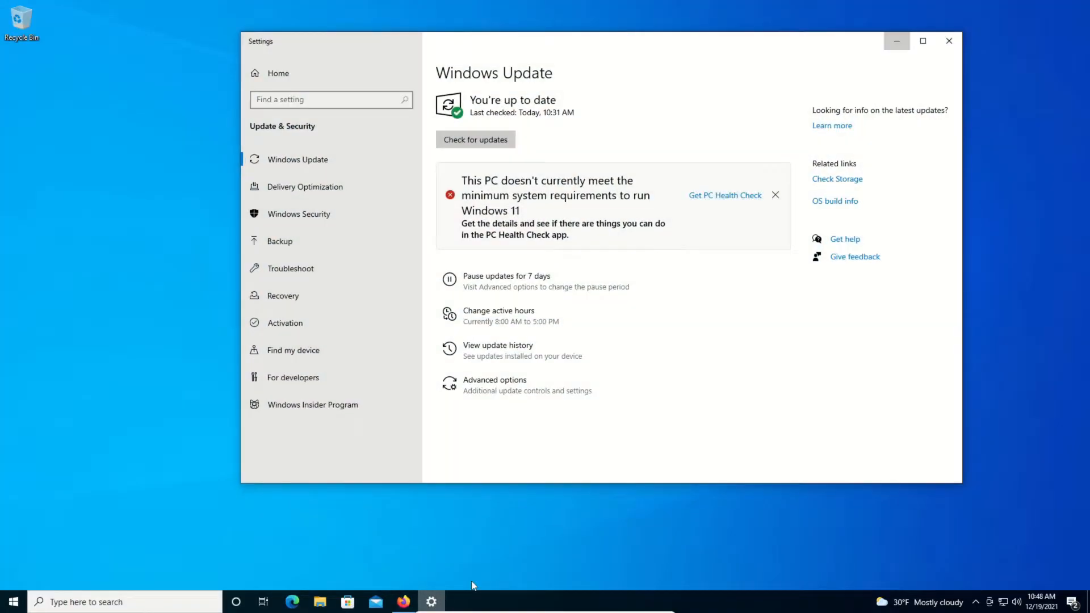
mouse_move(702, 344)
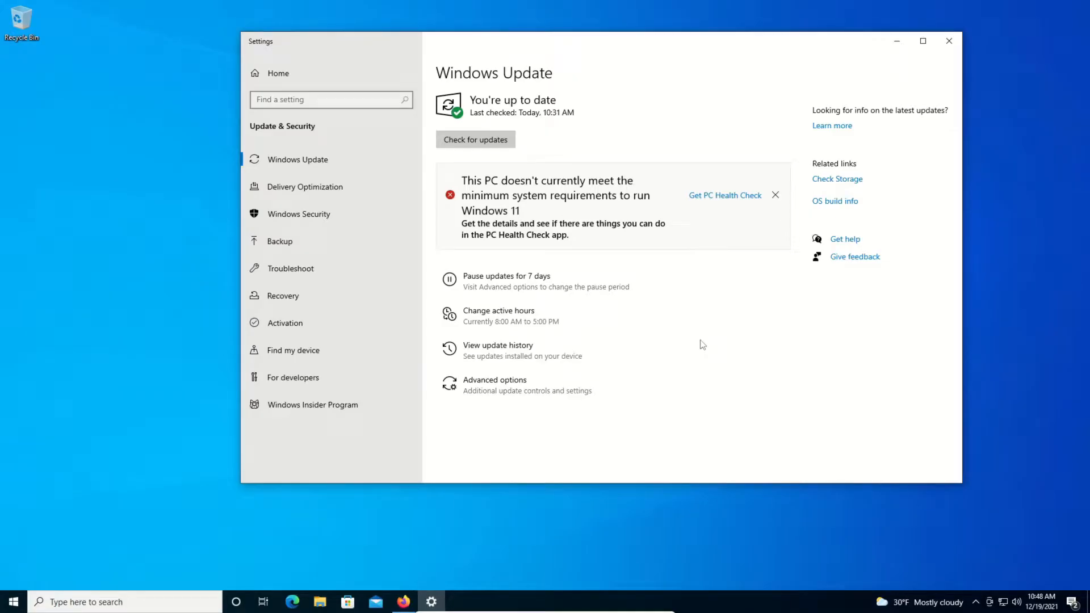
Step: Open the PC Health Check web page and scroll to Check for compatibility
left_click(724, 194)
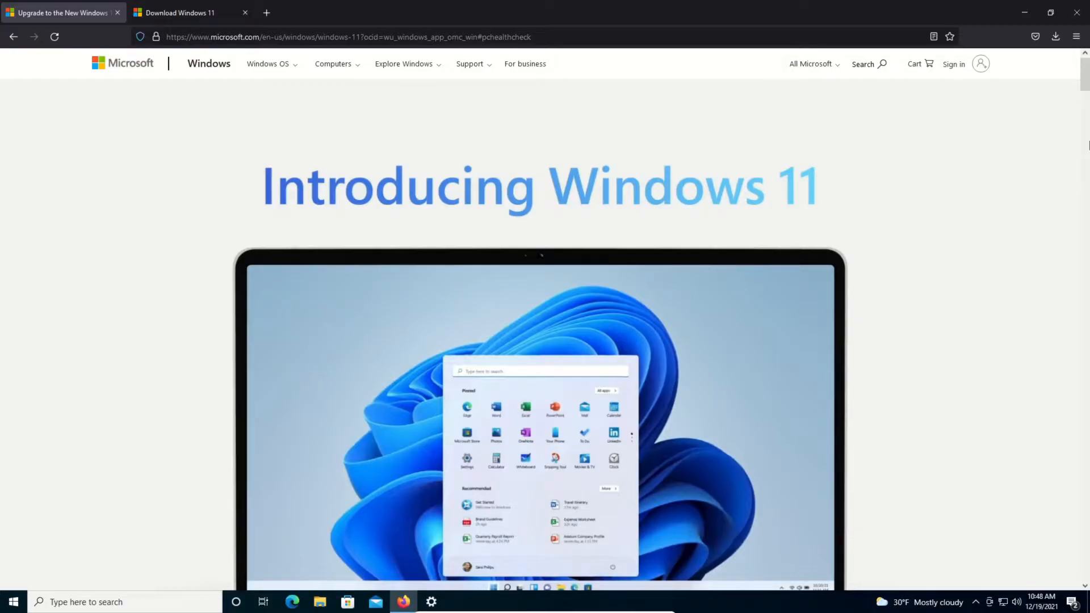
scroll("down", 3)
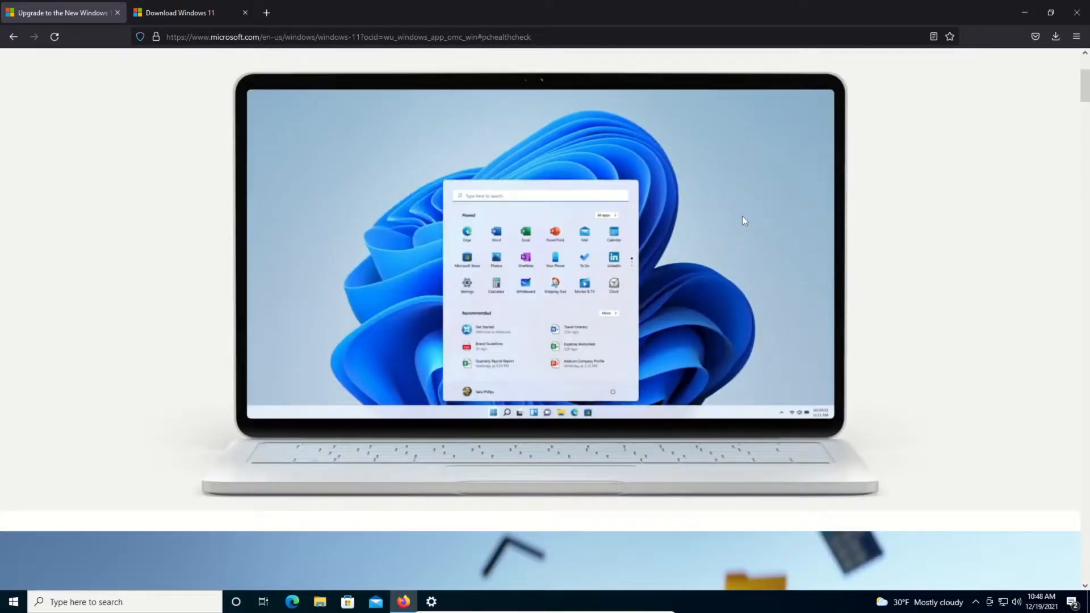
scroll("down", 3)
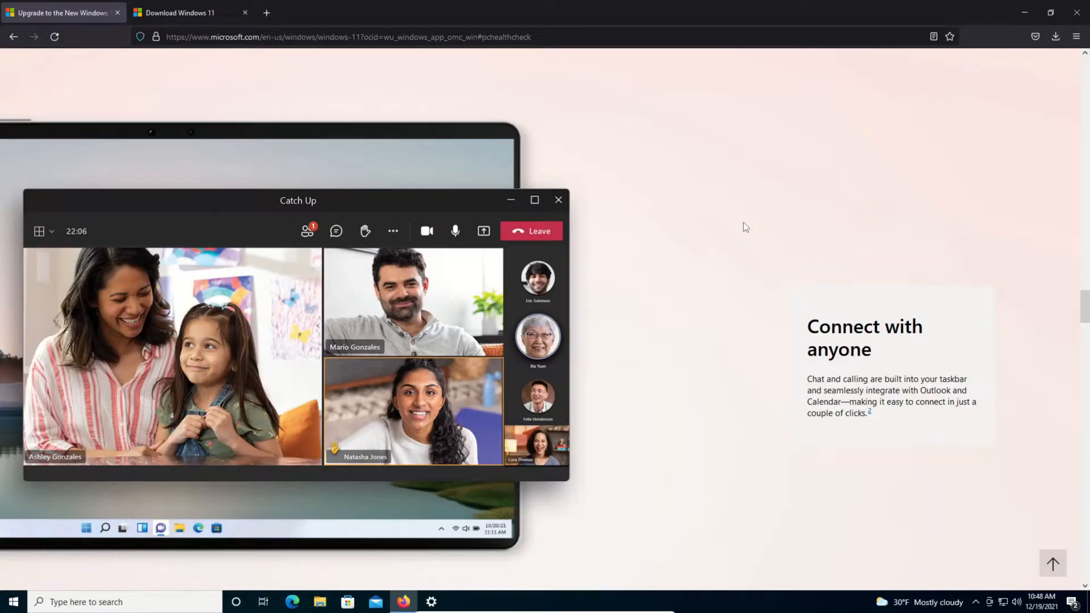
scroll("down", 3)
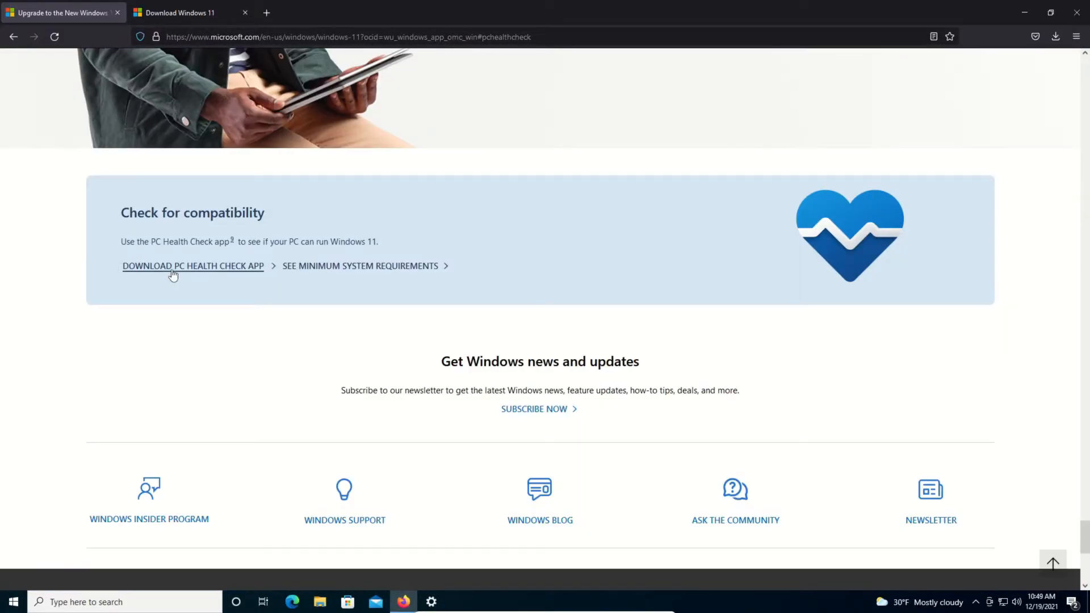
mouse_move(214, 270)
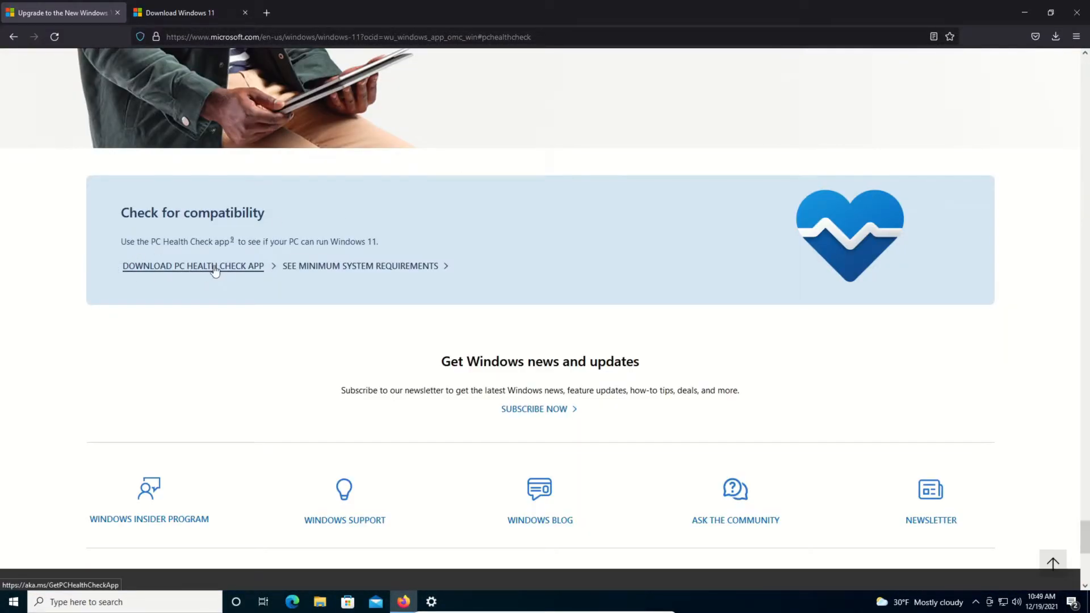
Step: Run PC Health Check's Windows 11 check, view all failed results, then minimize it
left_click(192, 266)
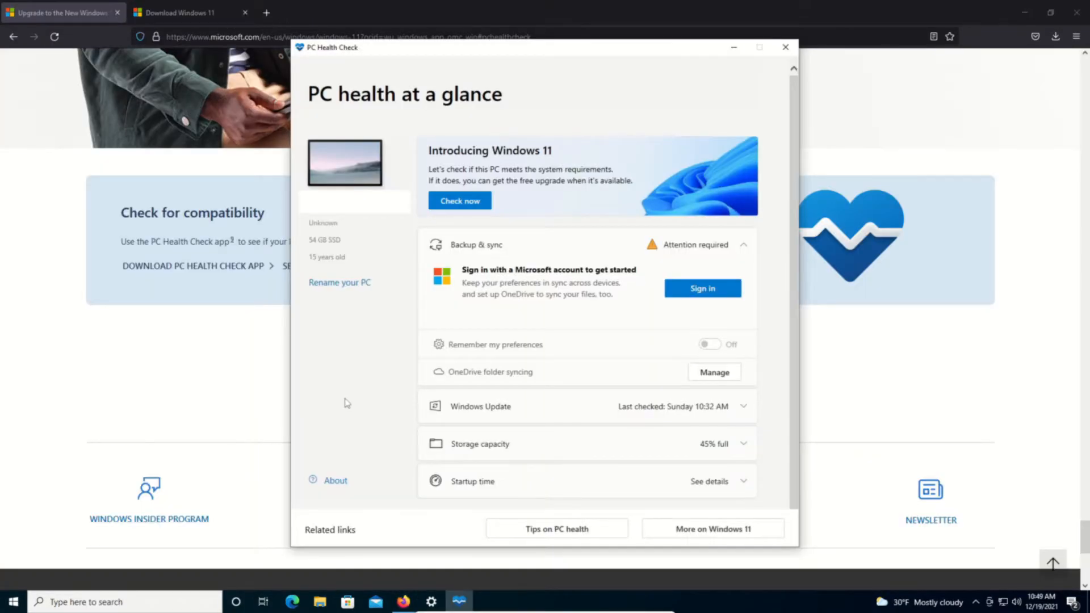
mouse_move(543, 146)
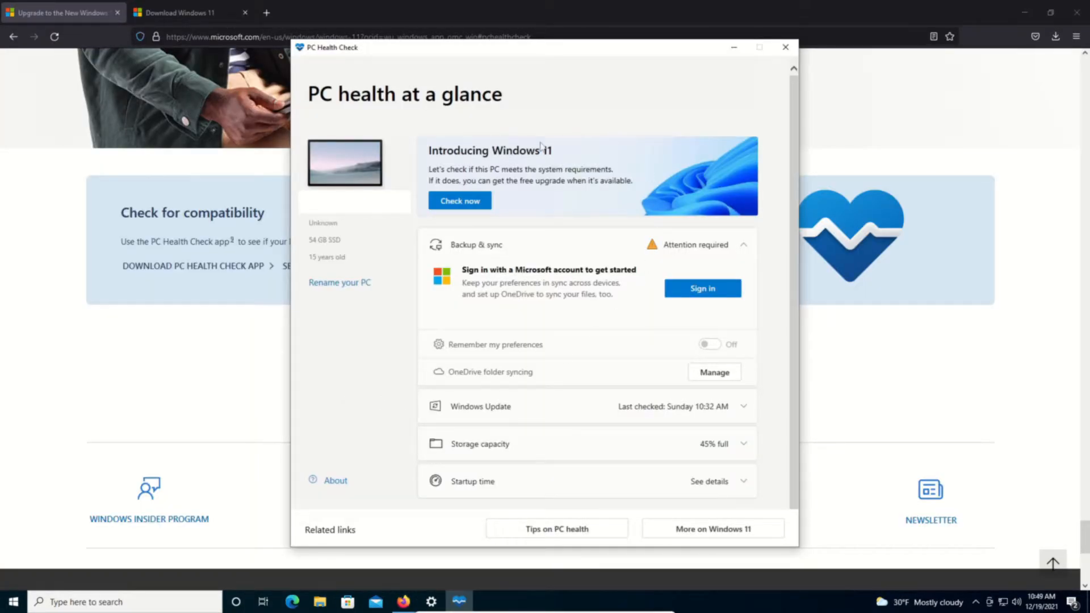
left_click(459, 201)
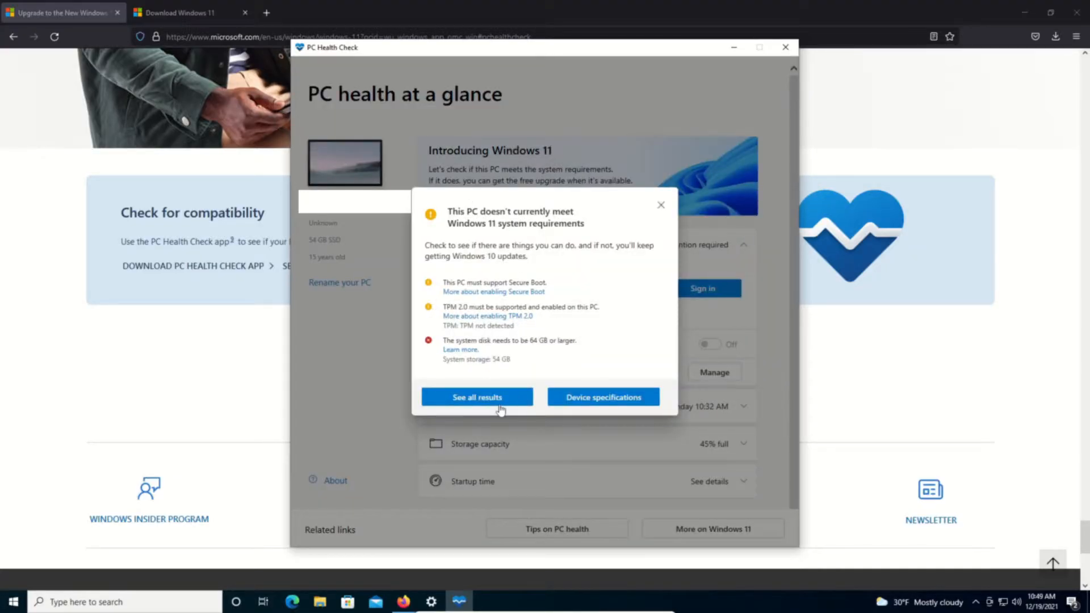
left_click(477, 397)
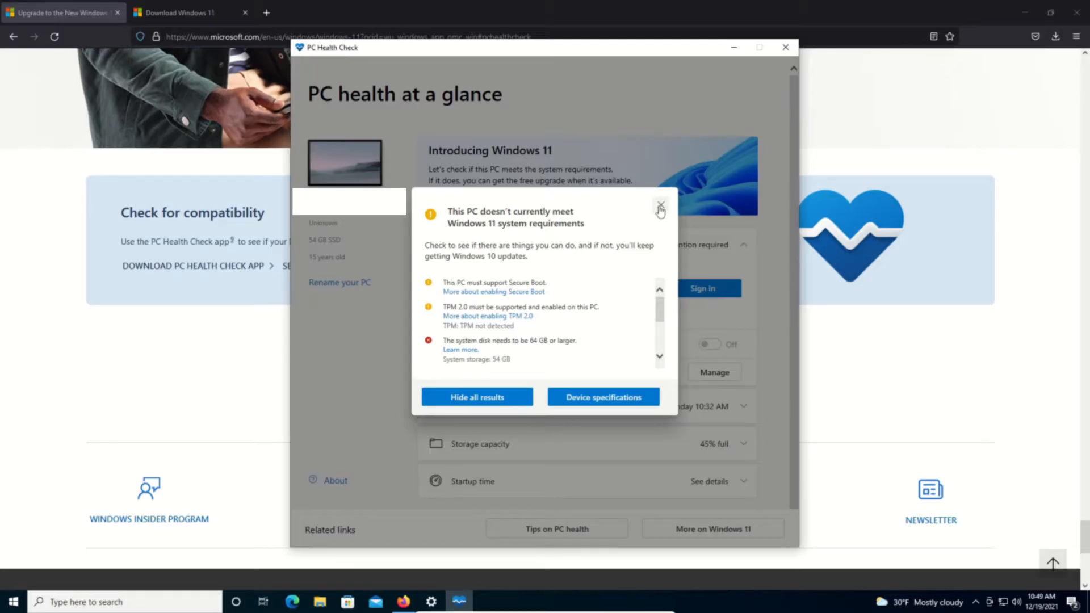
left_click(659, 209)
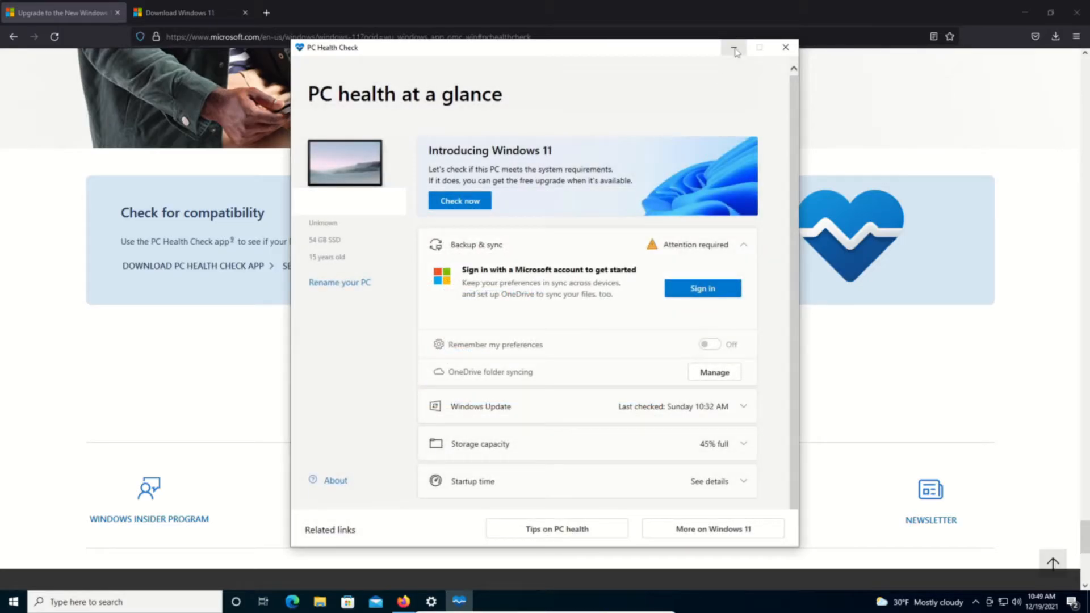
left_click(786, 48)
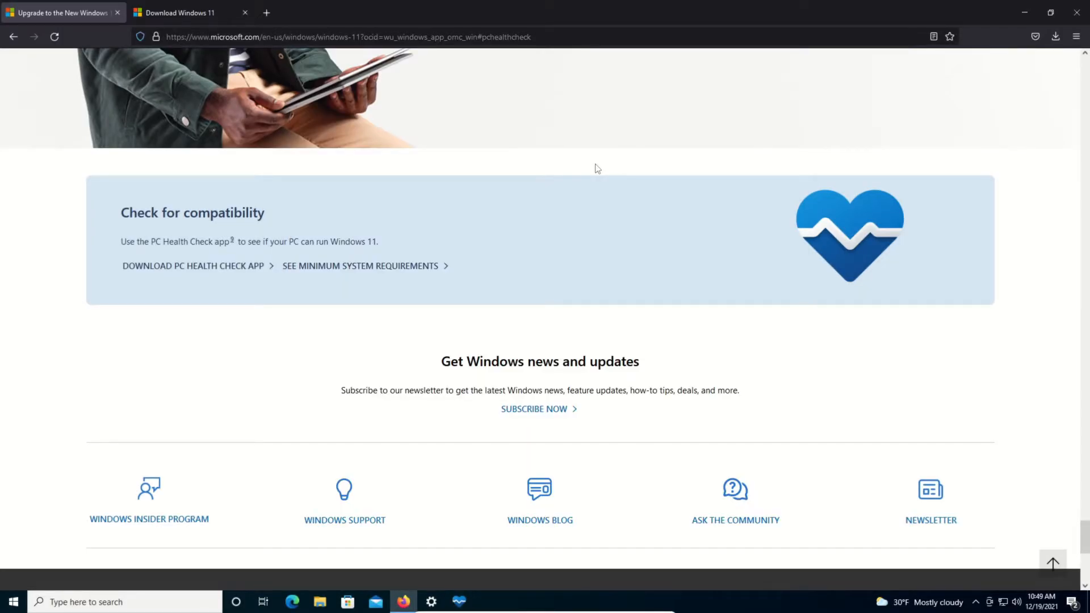
Step: On the Download Windows 11 tab, download the Windows 11 Installation Assistant
left_click(188, 13)
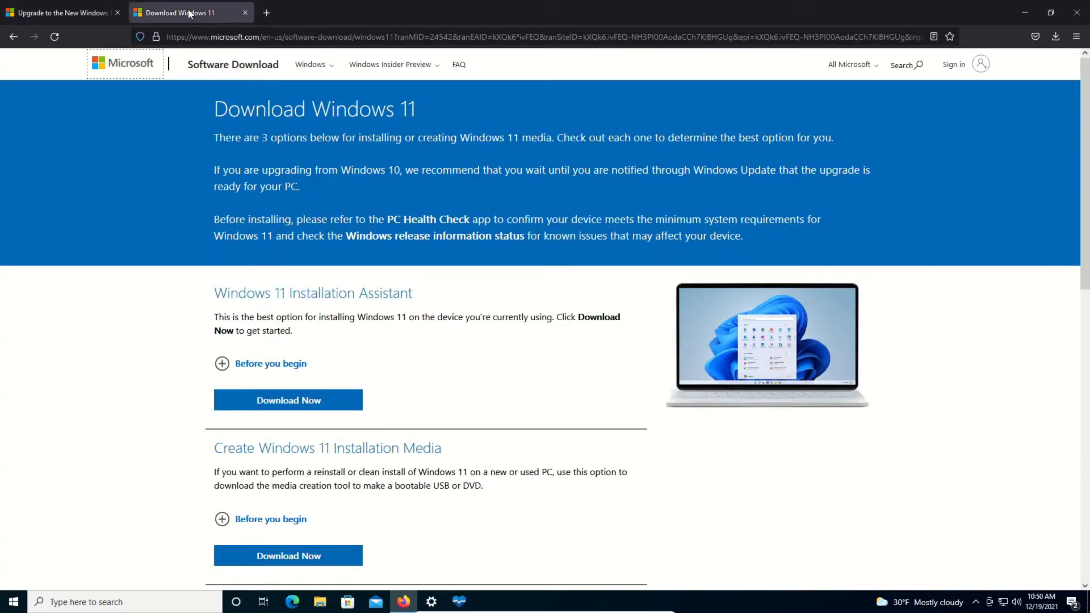
mouse_move(208, 310)
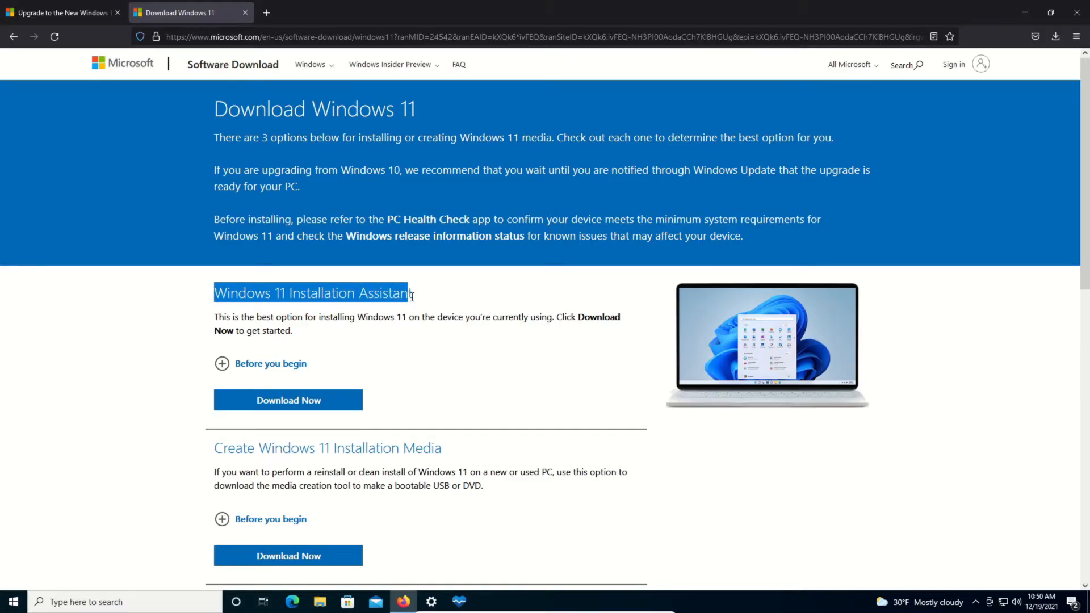
left_click(270, 363)
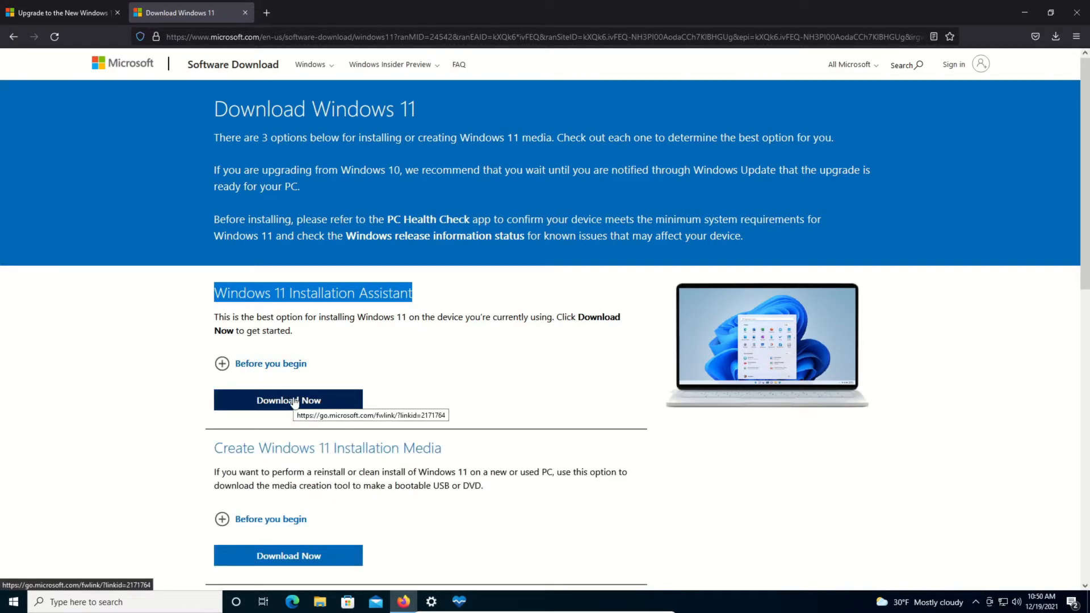
left_click(288, 400)
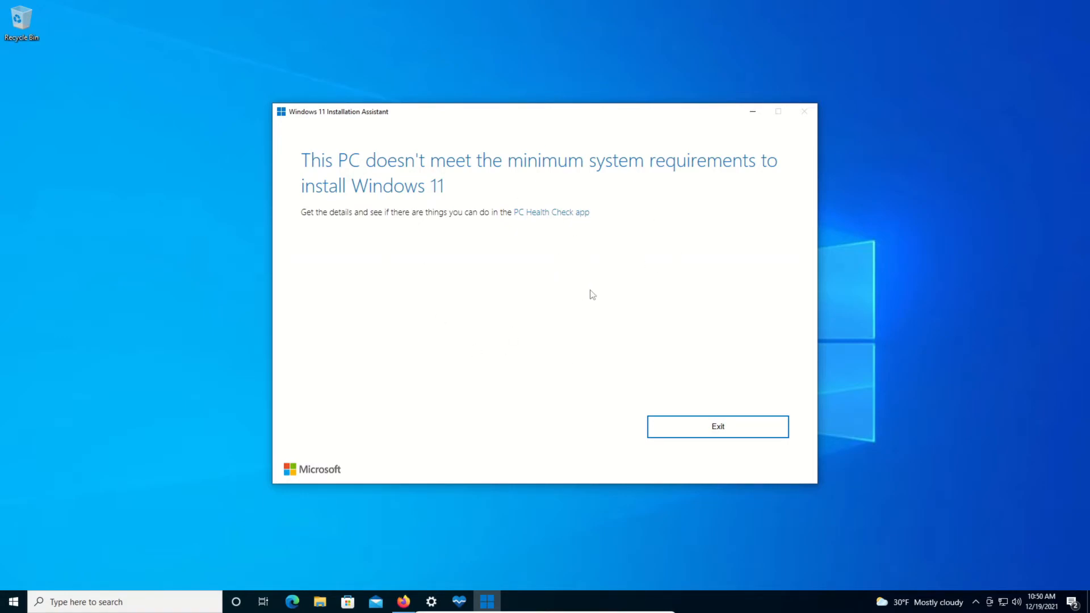
mouse_move(325, 166)
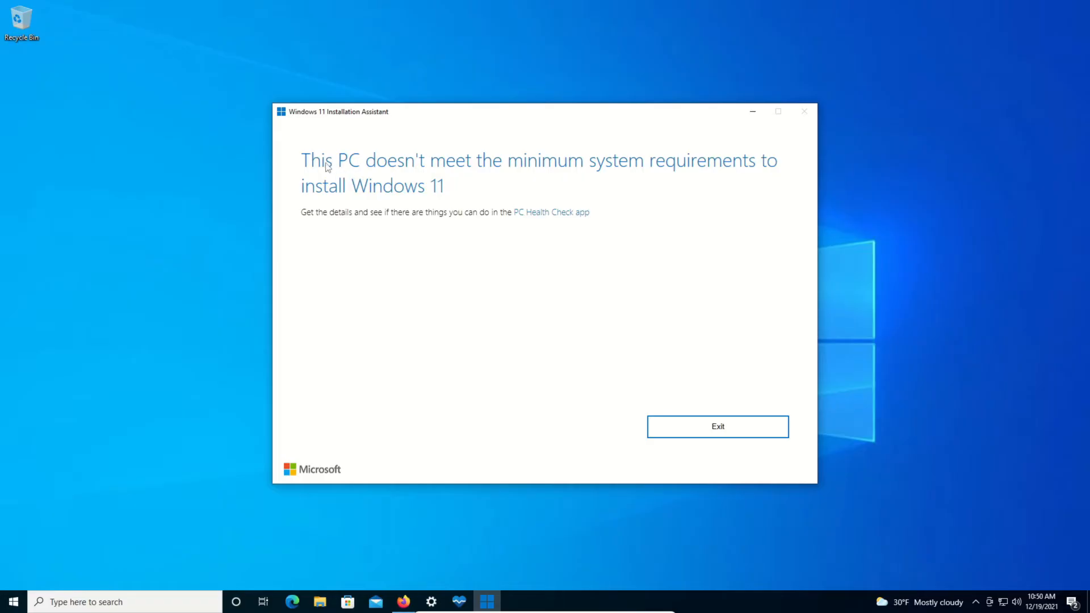
mouse_move(568, 296)
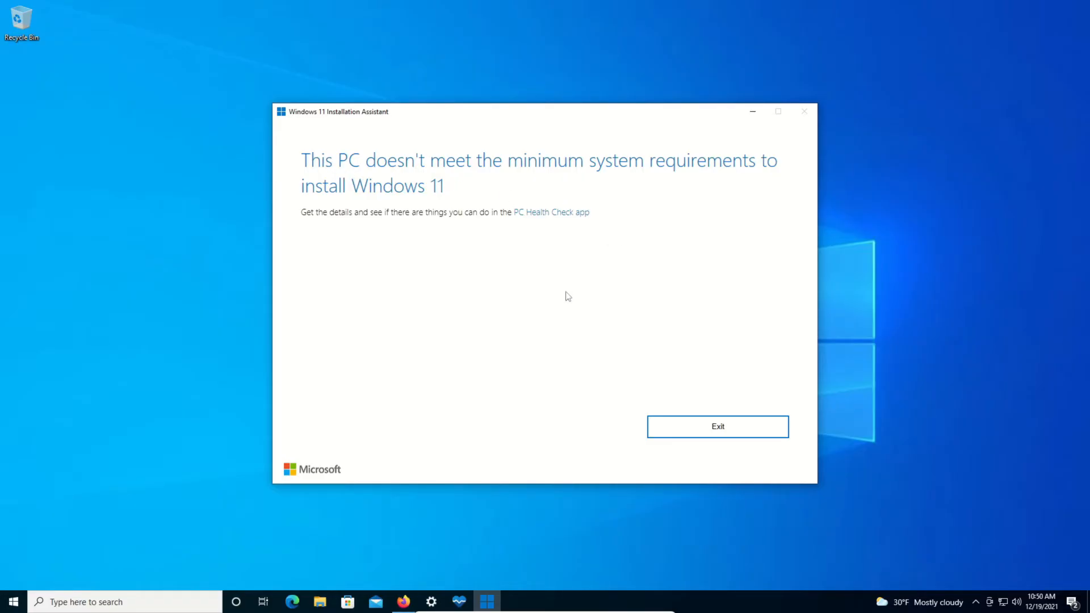
mouse_move(561, 299)
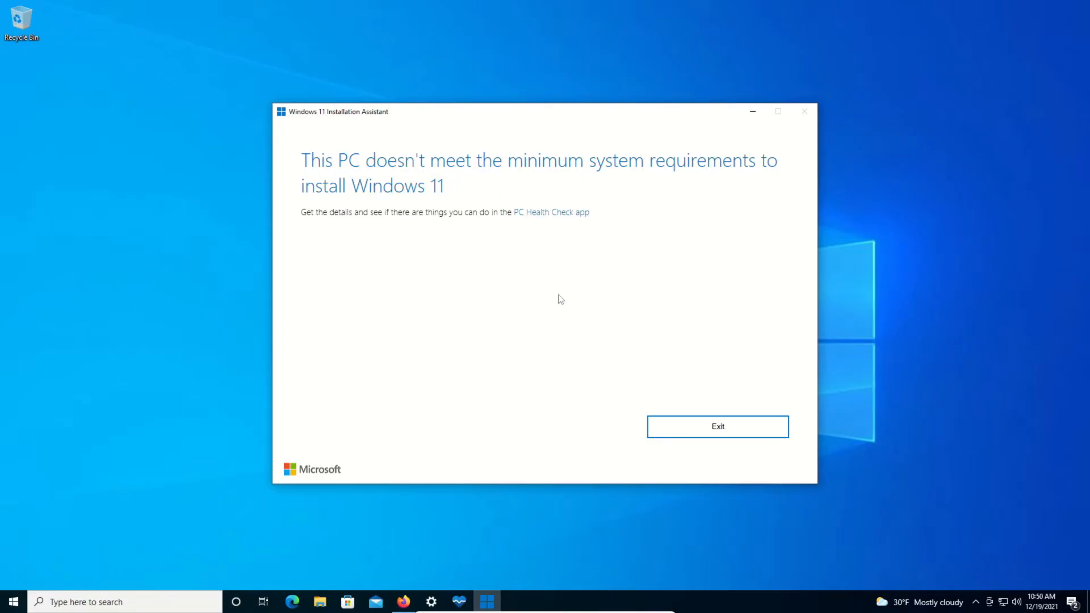